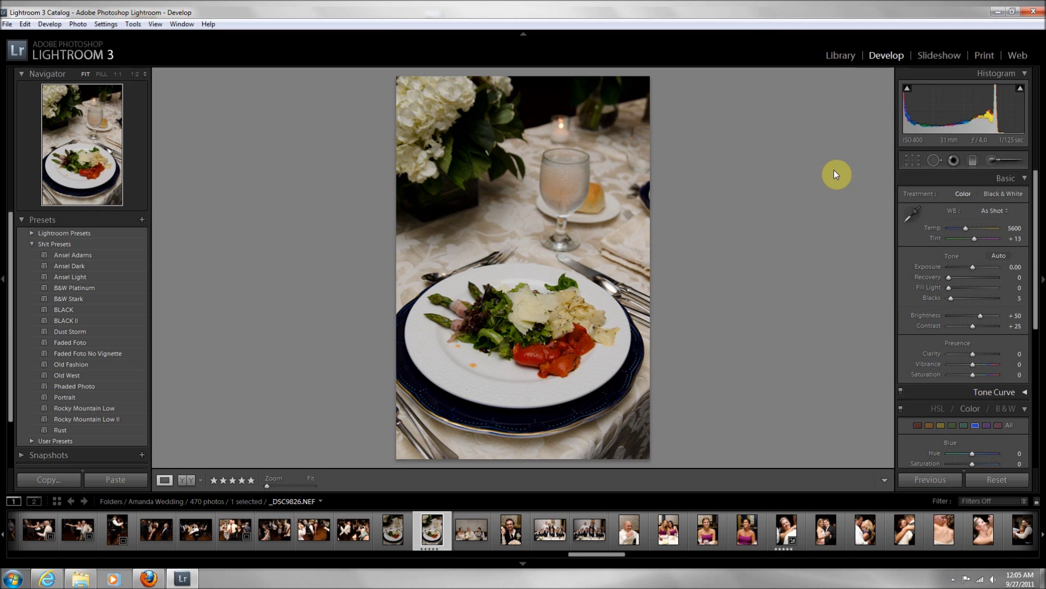
pyautogui.moveTo(528, 225)
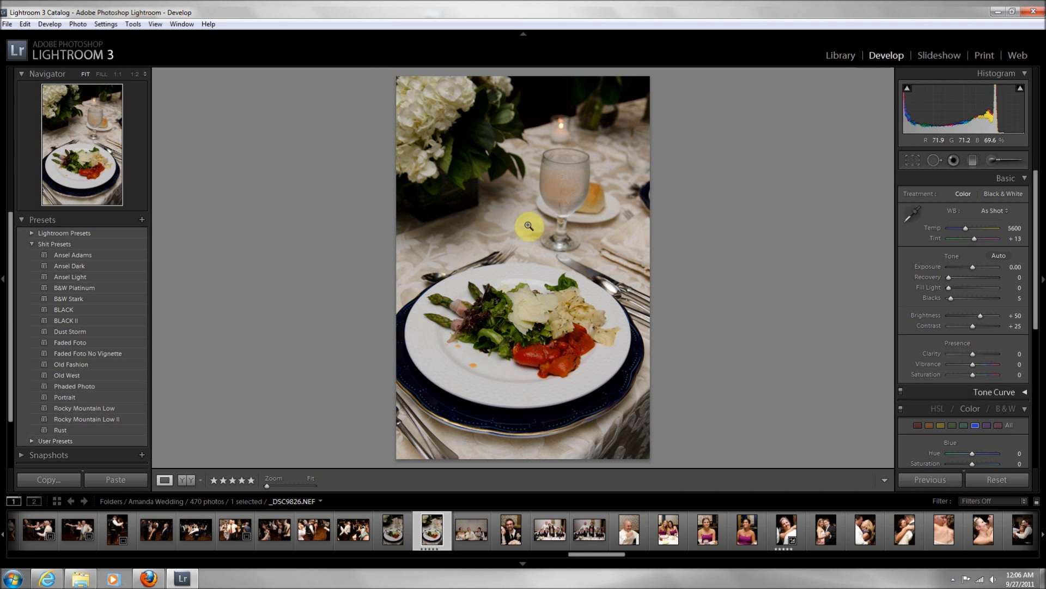
pyautogui.moveTo(634, 402)
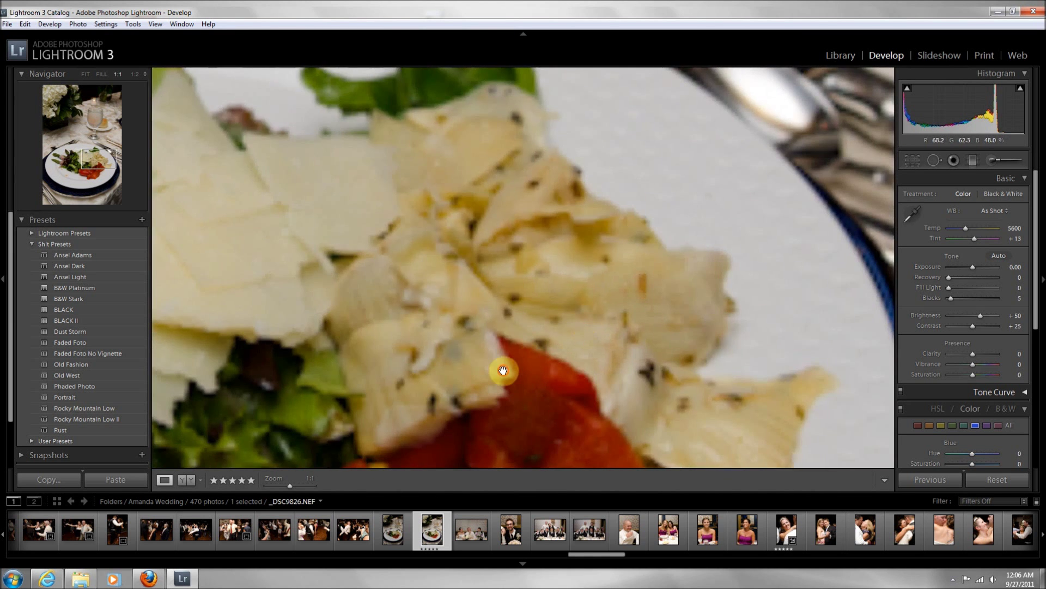
# Switch to the Spot Removal tool in Heal mode over the close-up of the dinner plate.
pyautogui.moveTo(503, 371); pyautogui.dragTo(600, 313)
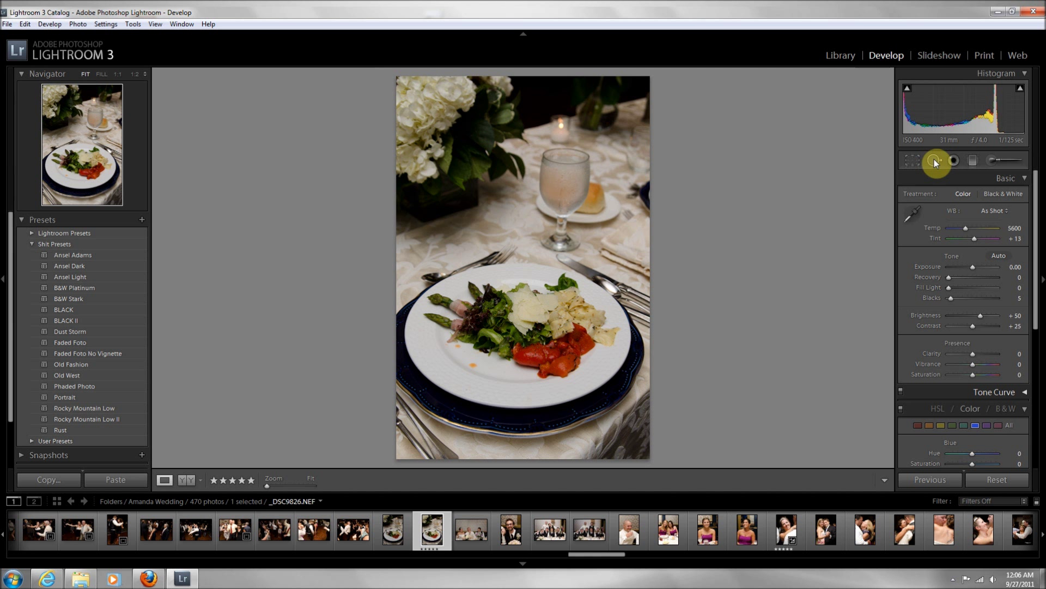
pyautogui.moveTo(905, 133)
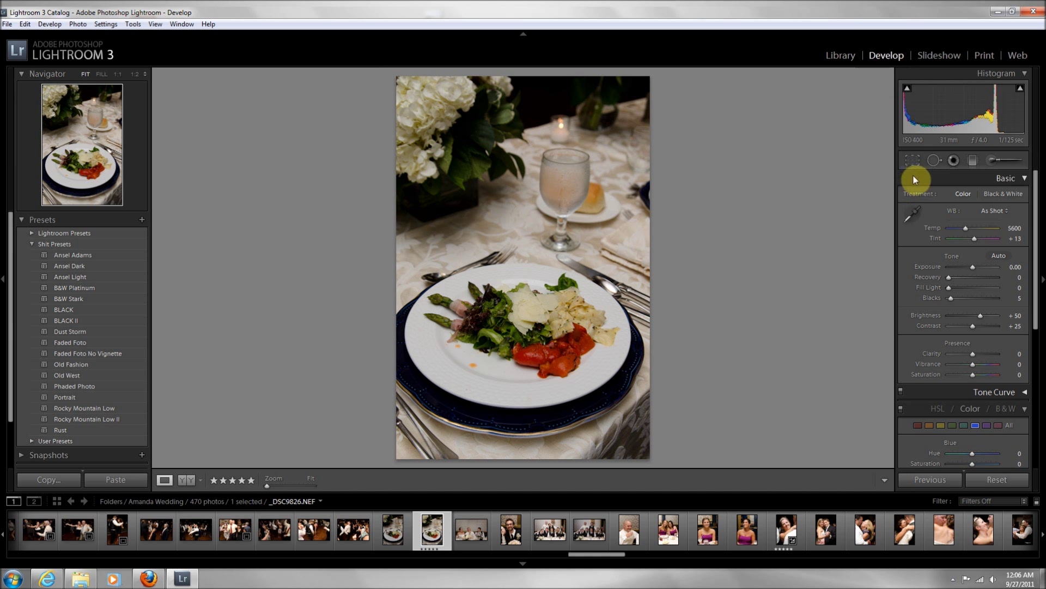
pyautogui.click(935, 160)
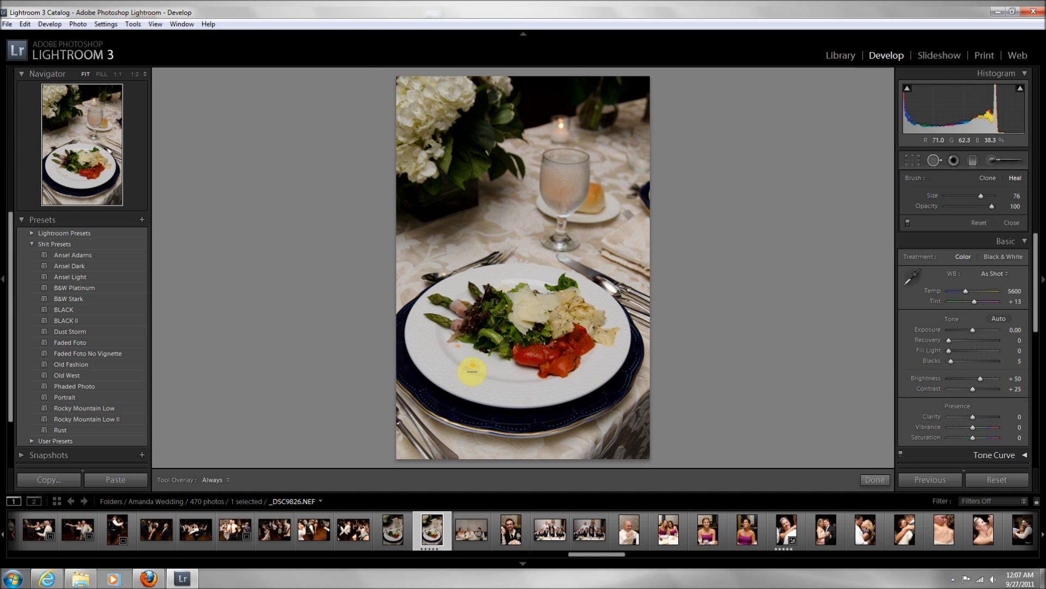
pyautogui.moveTo(471, 371); pyautogui.dragTo(610, 331)
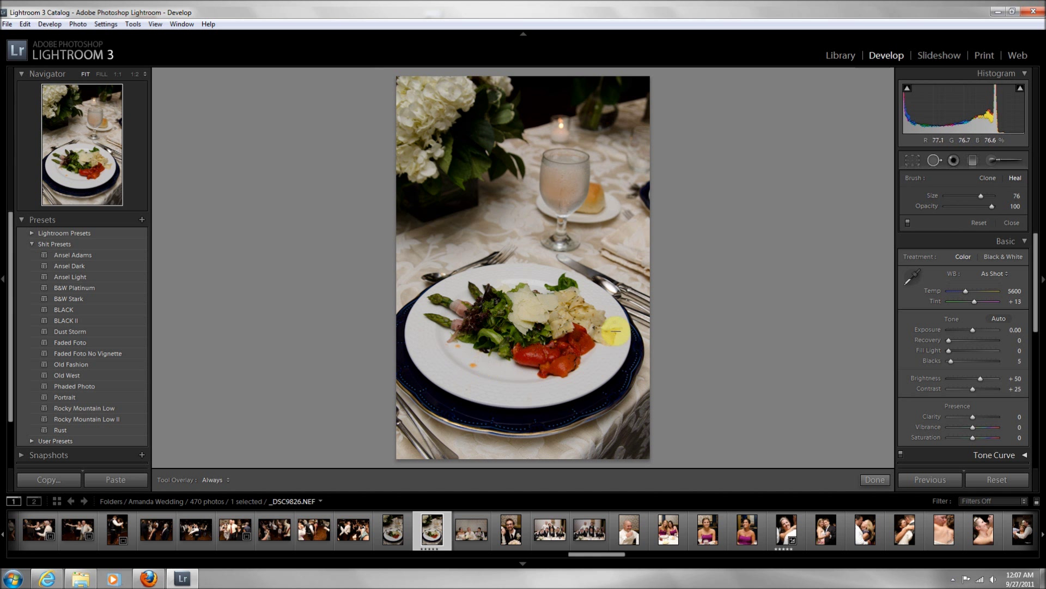
pyautogui.moveTo(775, 279)
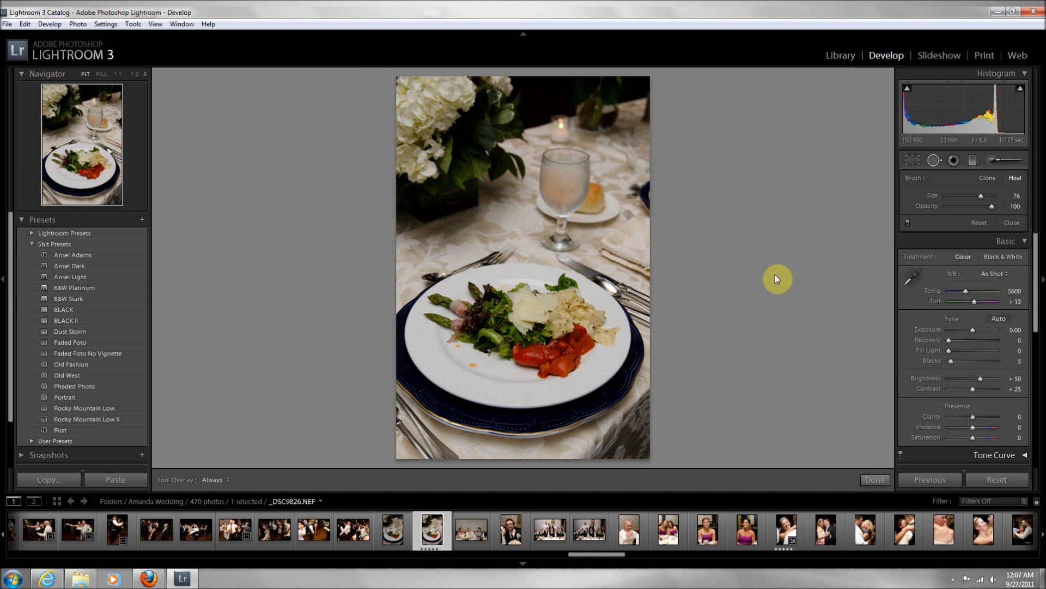
pyautogui.moveTo(980, 196)
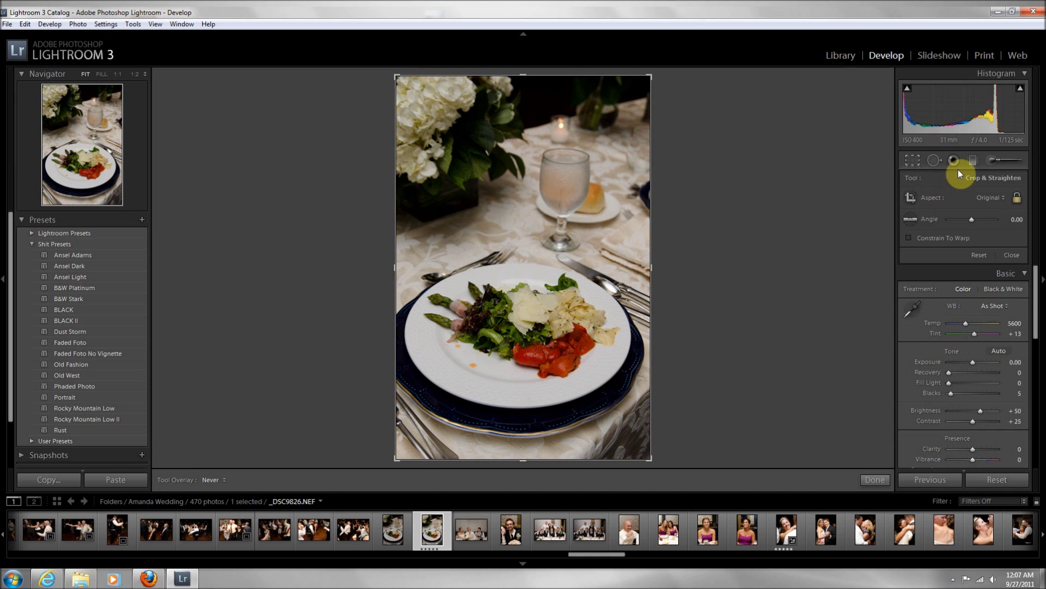
# Heal the lower orange dressing spot on the plate rim with a healing spot.
pyautogui.click(913, 160)
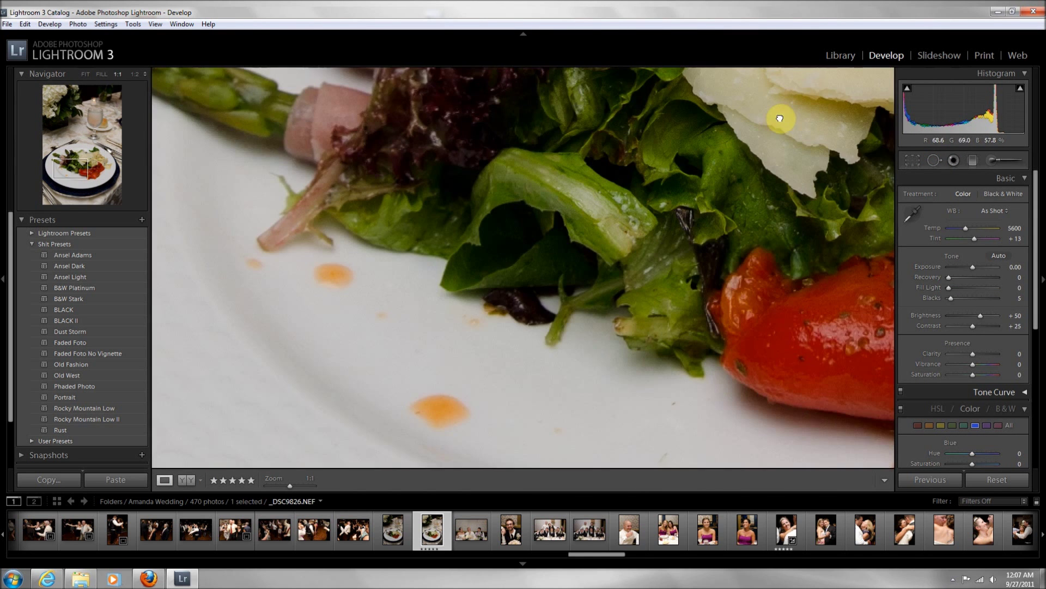
pyautogui.moveTo(778, 118); pyautogui.dragTo(601, 215)
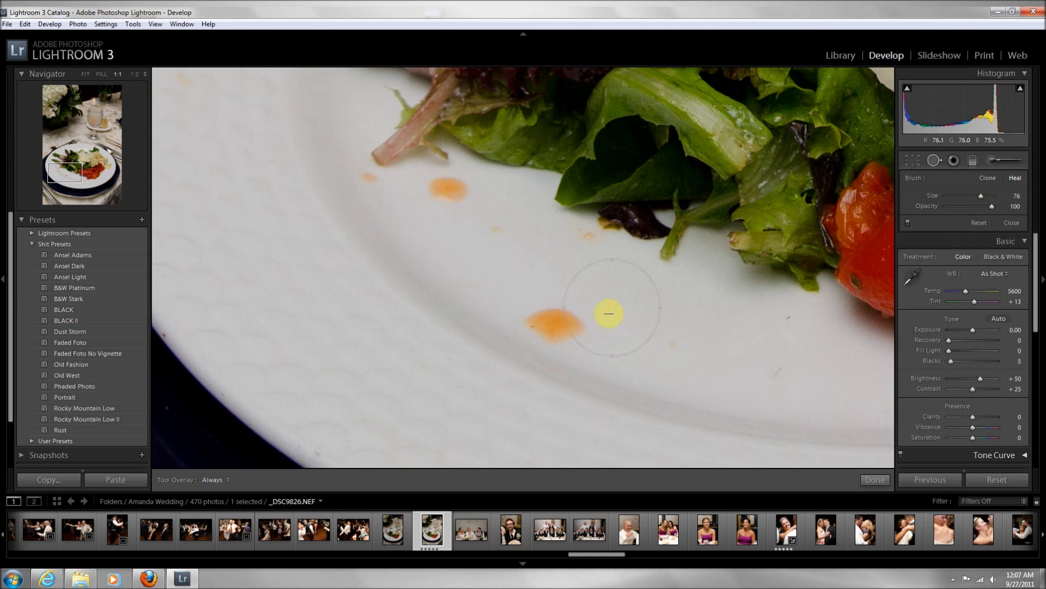
pyautogui.moveTo(607, 314); pyautogui.dragTo(552, 333)
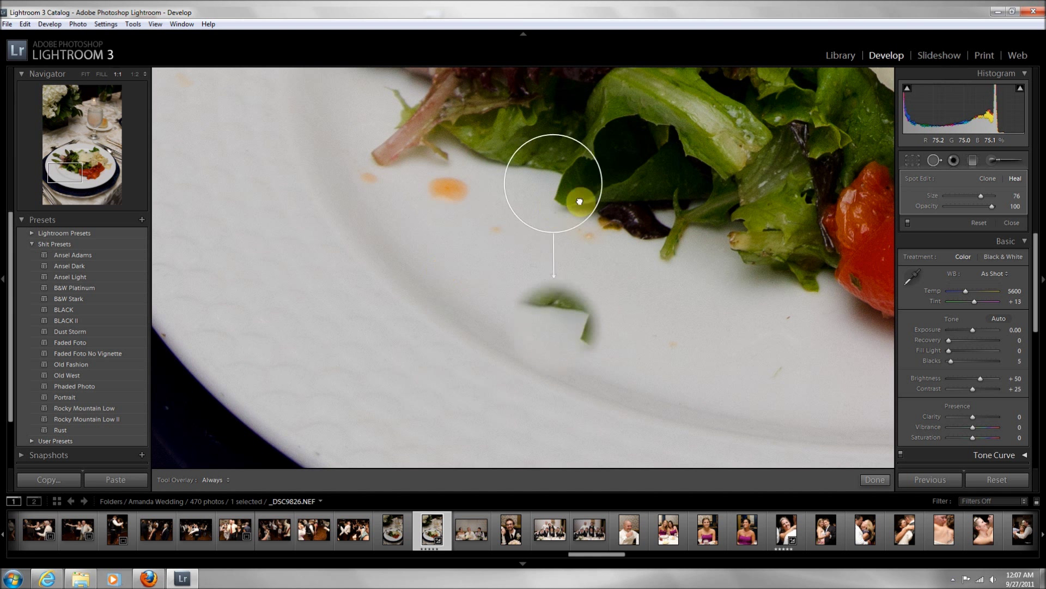
pyautogui.moveTo(579, 202); pyautogui.dragTo(714, 157)
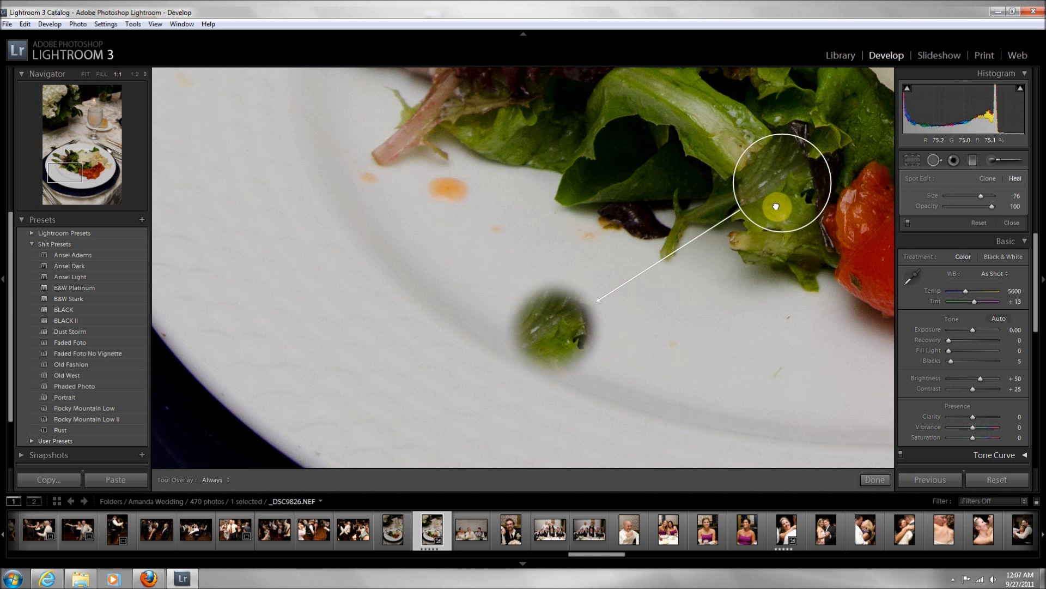
# Move the healing sample off the lettuce onto clean white plate texture that matches.
pyautogui.moveTo(776, 206); pyautogui.dragTo(720, 236)
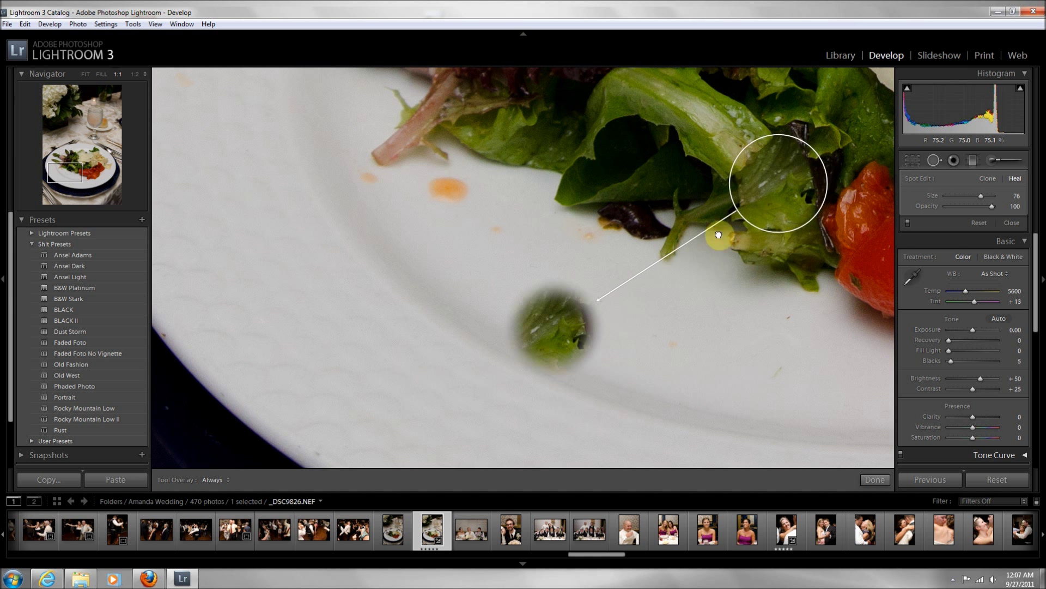
pyautogui.moveTo(717, 237); pyautogui.dragTo(639, 342)
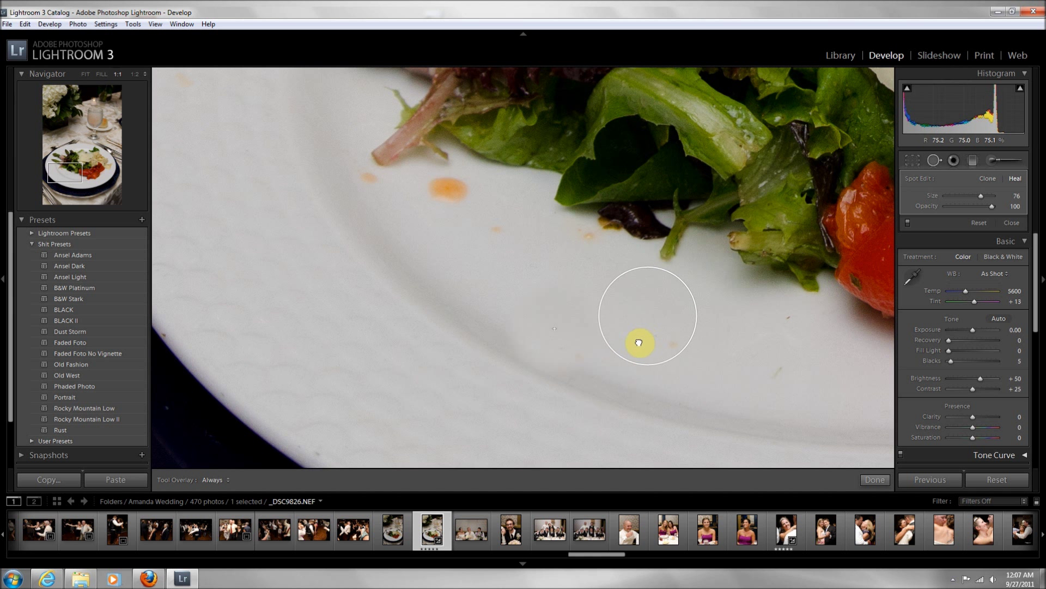
pyautogui.moveTo(639, 343); pyautogui.dragTo(610, 364)
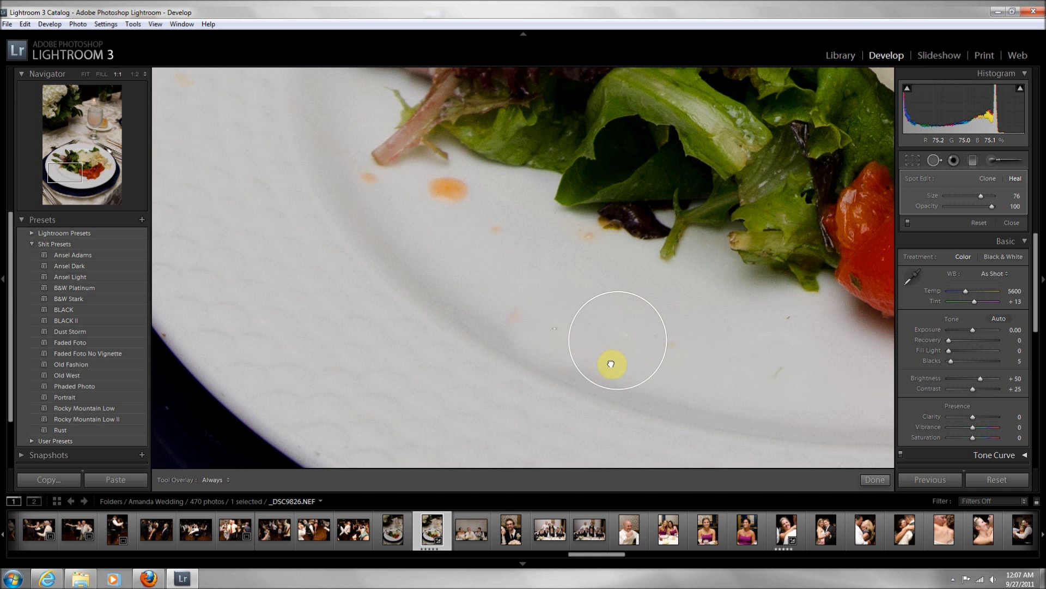
pyautogui.moveTo(611, 365); pyautogui.dragTo(626, 364)
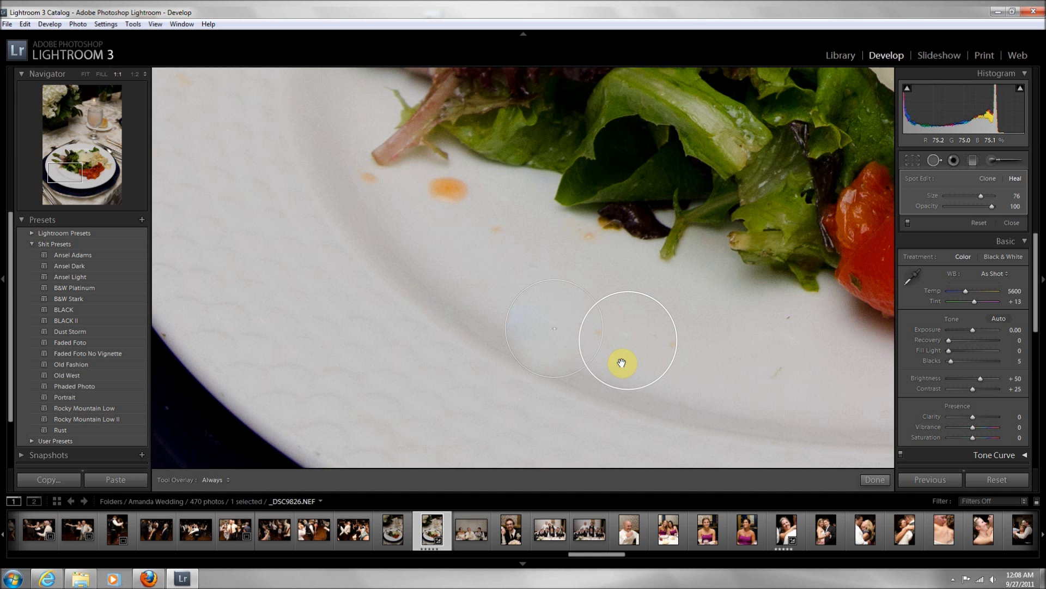
pyautogui.moveTo(622, 364); pyautogui.dragTo(593, 332)
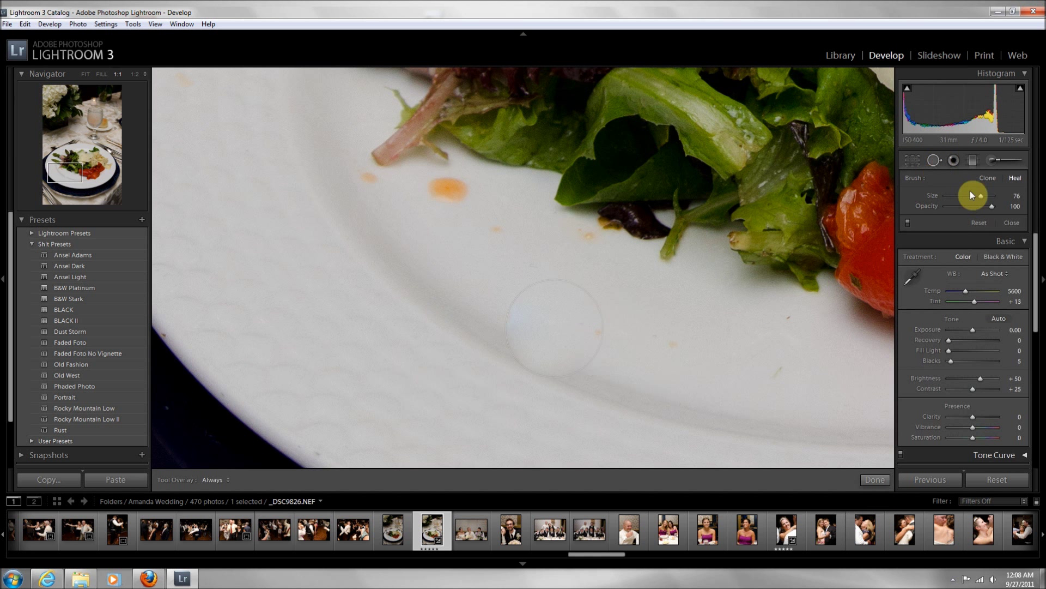
# Shrink the brush to about 65 and heal the upper dressing spot and the speck below the lettuce.
pyautogui.moveTo(981, 195); pyautogui.dragTo(973, 204)
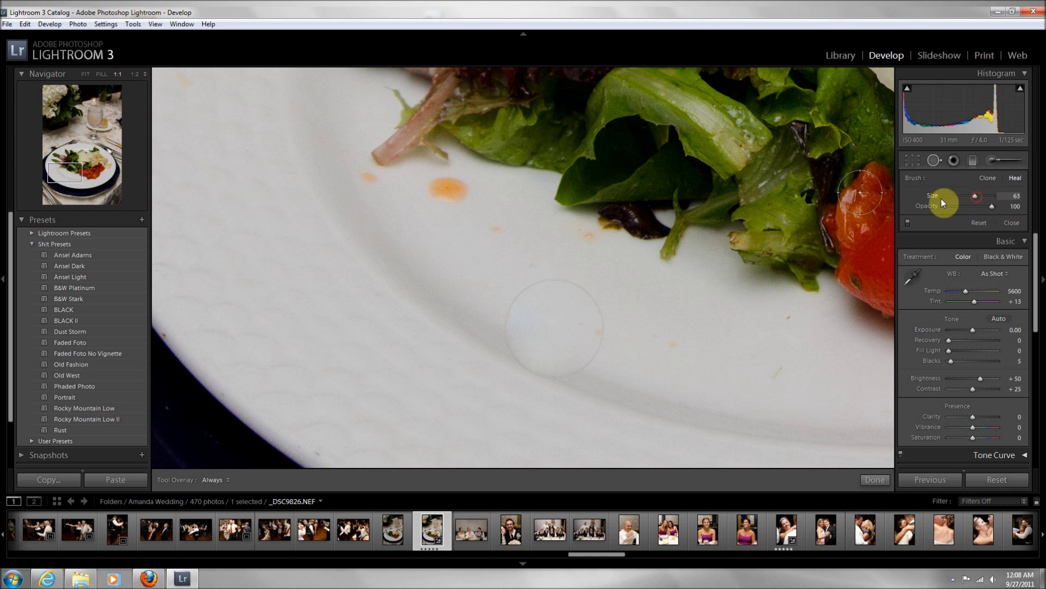
pyautogui.click(445, 192)
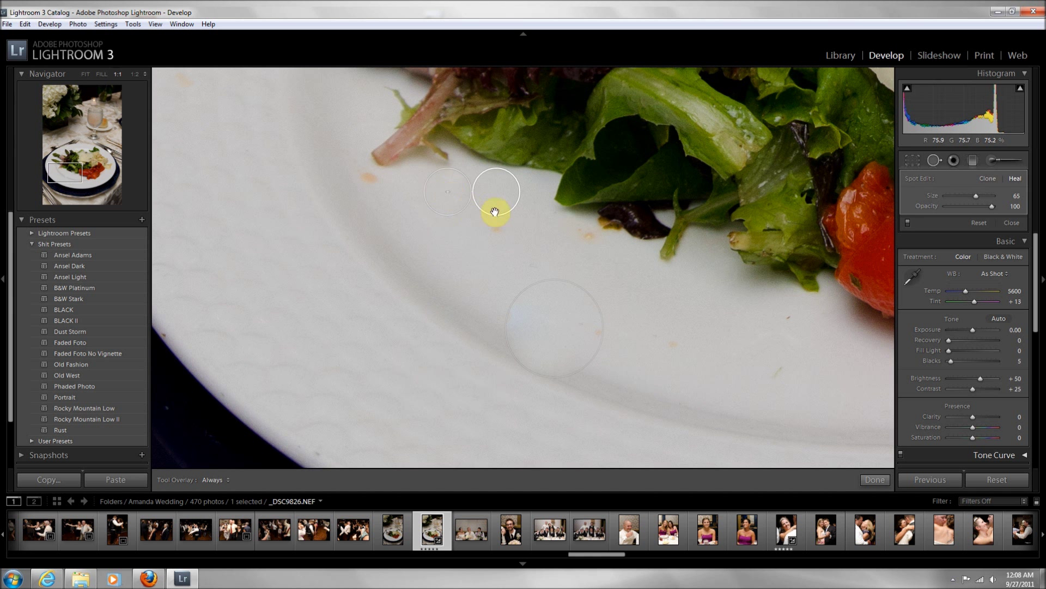
pyautogui.moveTo(496, 212); pyautogui.dragTo(501, 360)
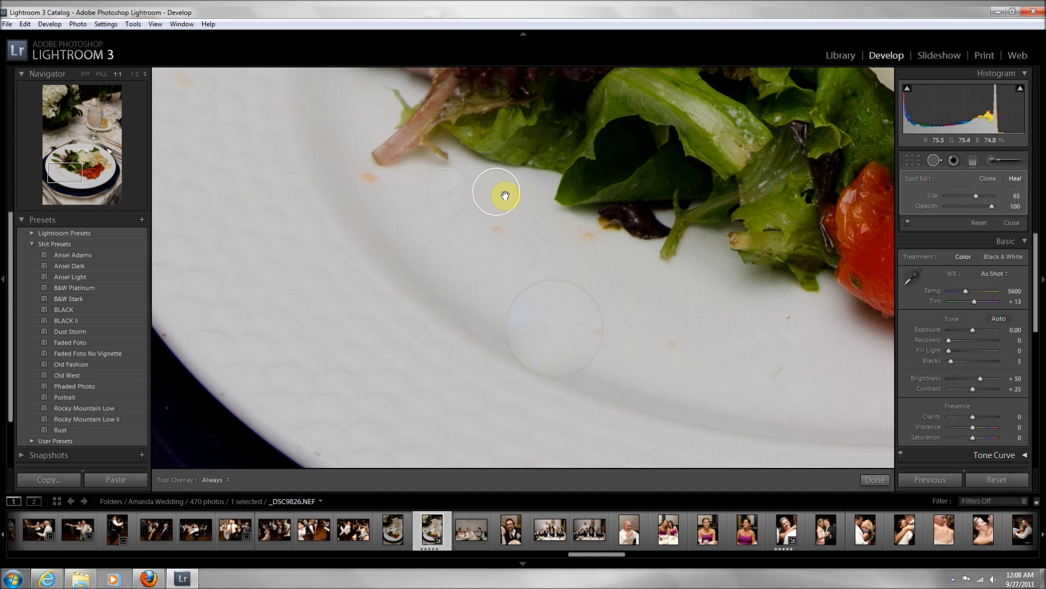
pyautogui.moveTo(497, 194); pyautogui.dragTo(512, 140)
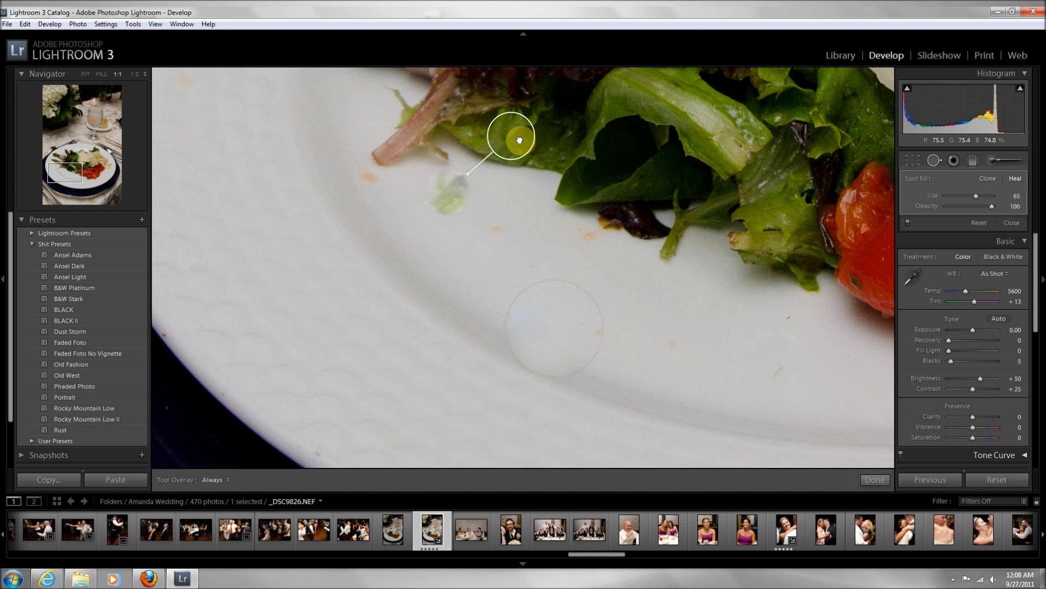
pyautogui.moveTo(510, 138); pyautogui.dragTo(516, 185)
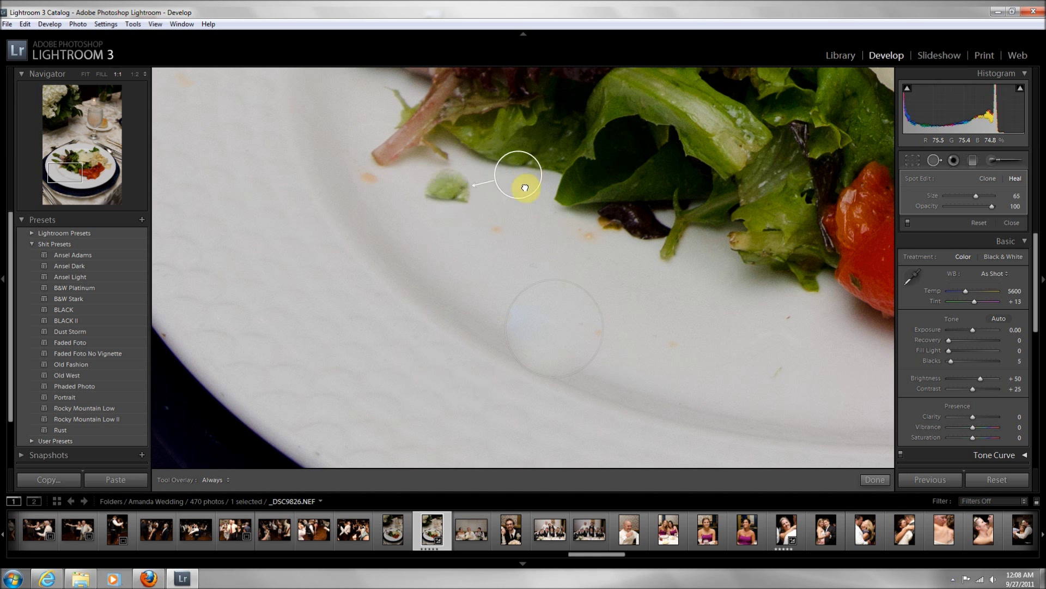
pyautogui.moveTo(516, 176); pyautogui.dragTo(499, 195)
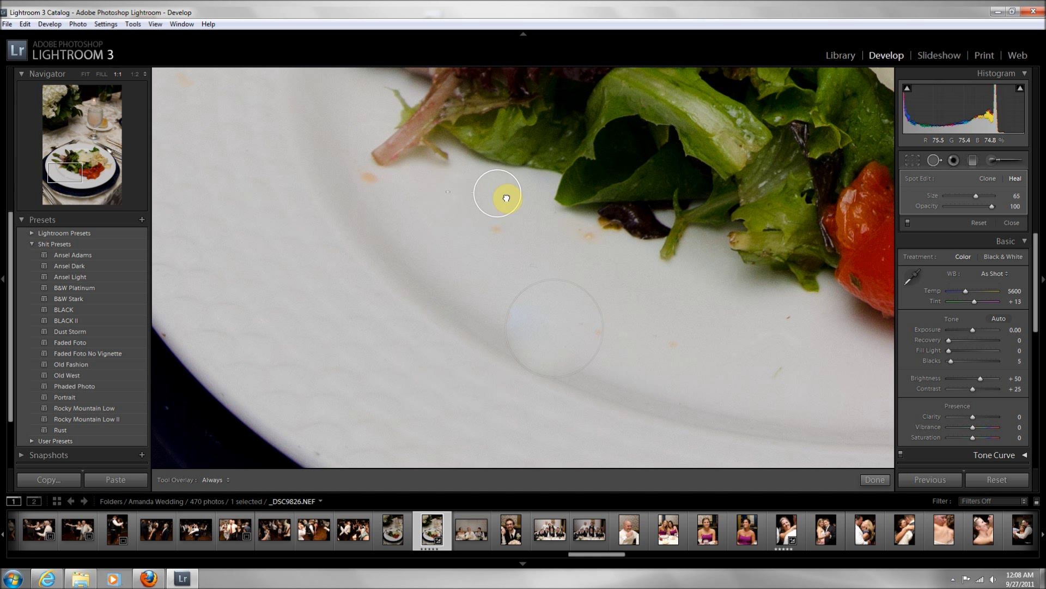
pyautogui.moveTo(497, 195); pyautogui.dragTo(563, 255)
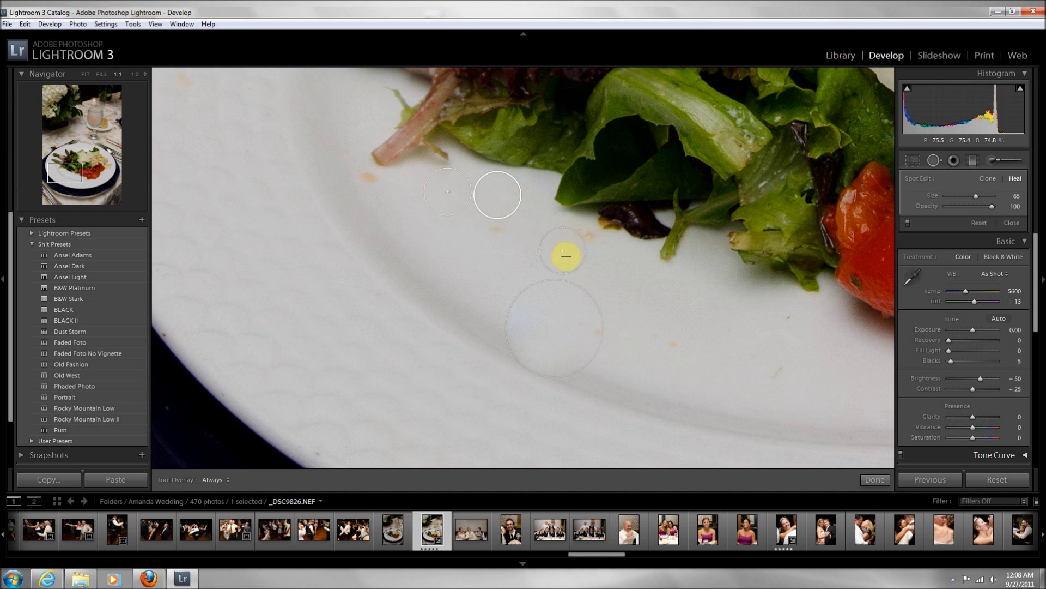
# Heal the remaining orange specks by the pink stem, below the dark dressing and on the plate's right side.
pyautogui.click(926, 160)
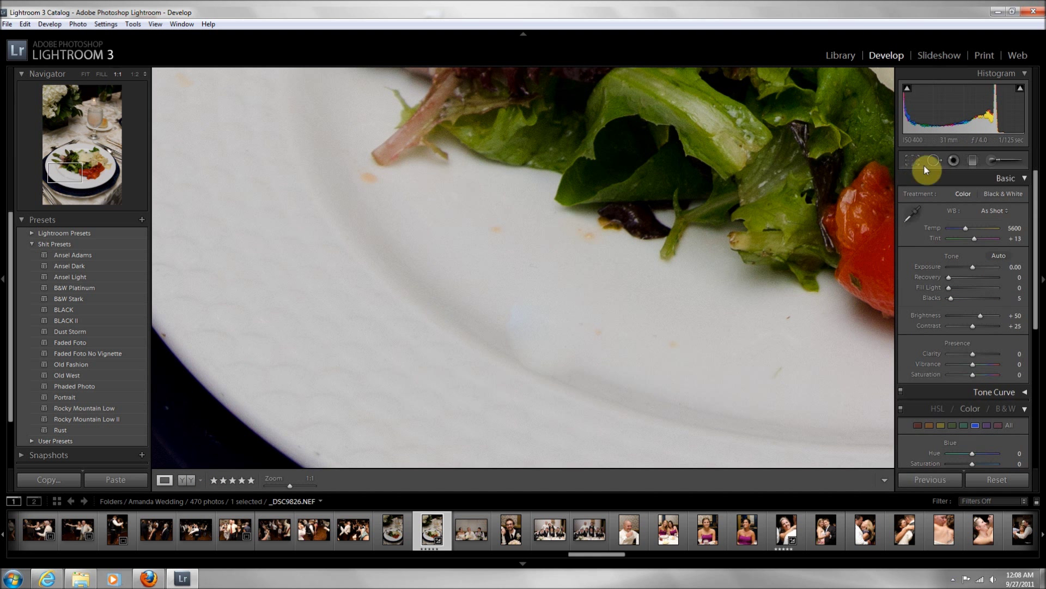
pyautogui.click(935, 160)
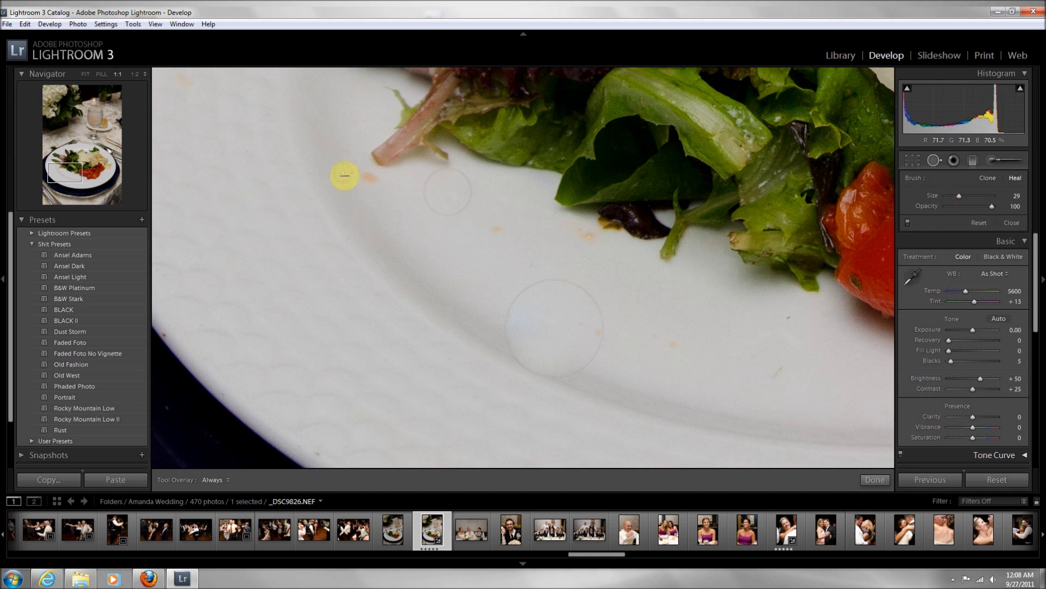
pyautogui.moveTo(343, 176); pyautogui.dragTo(400, 263)
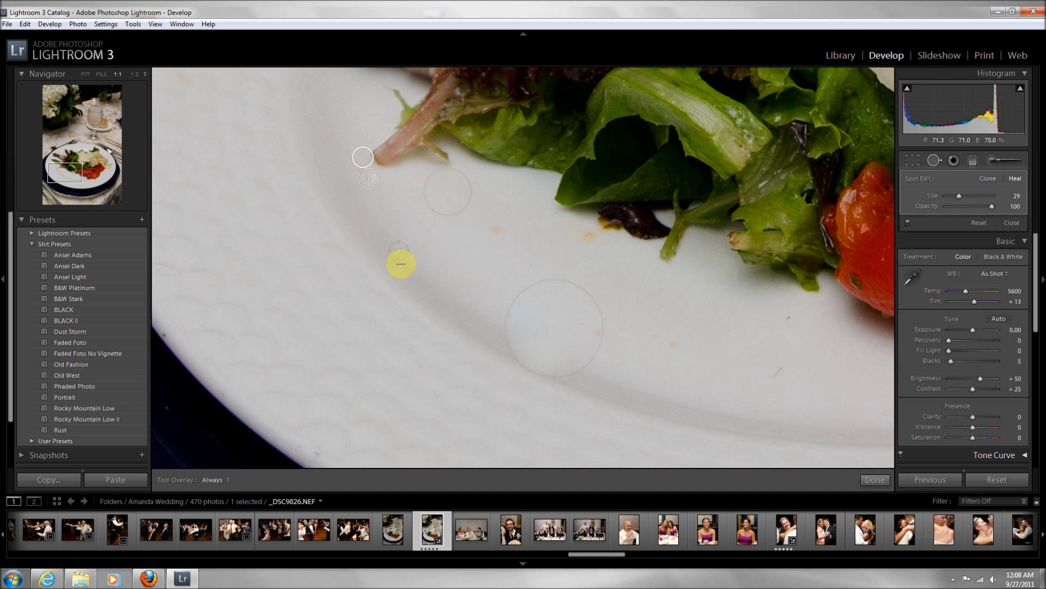
pyautogui.moveTo(400, 263); pyautogui.dragTo(360, 203)
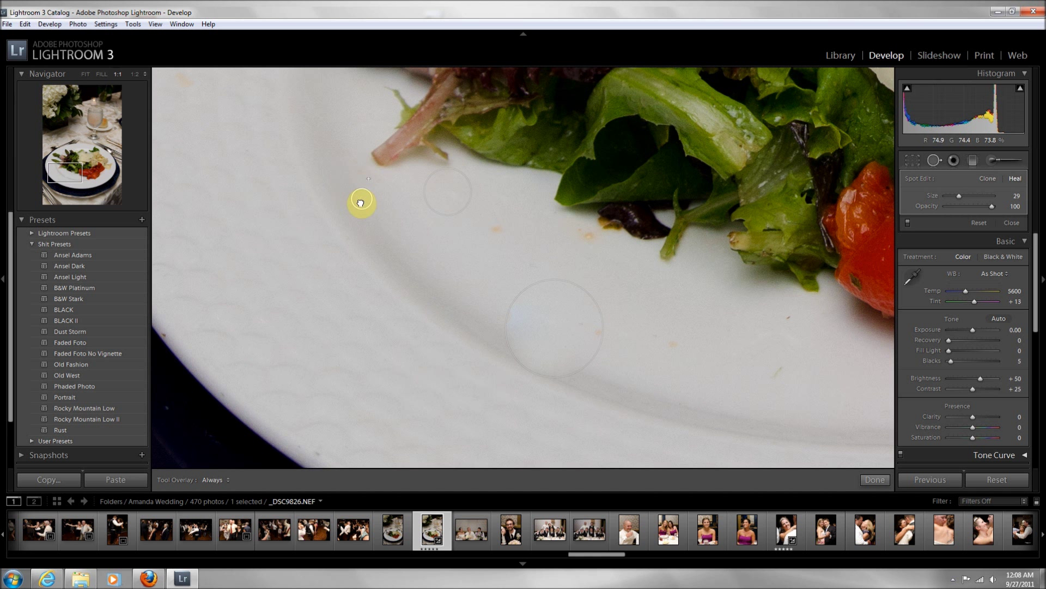
pyautogui.click(497, 228)
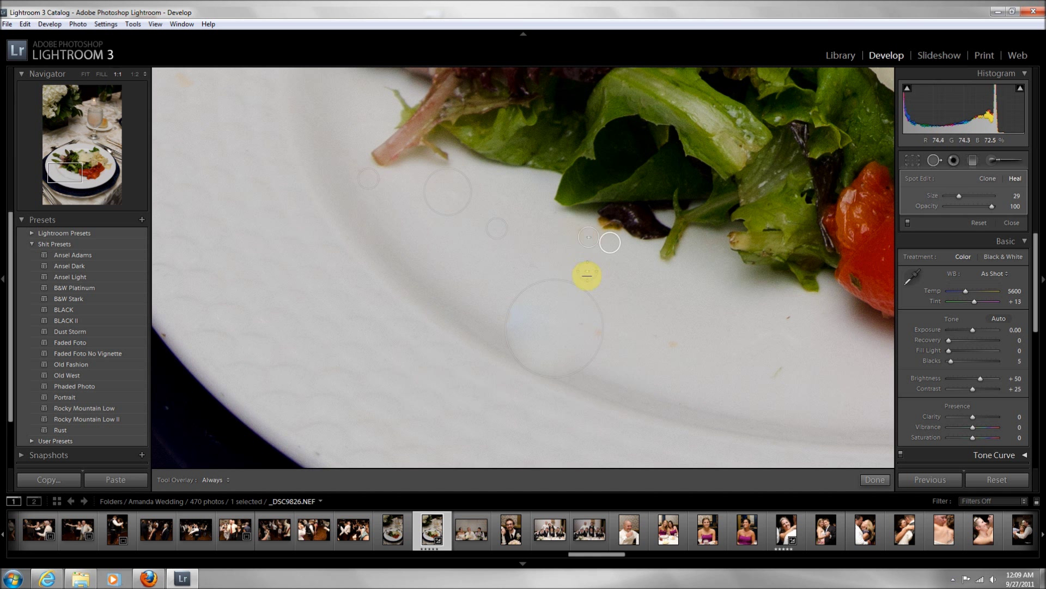
pyautogui.moveTo(587, 275); pyautogui.dragTo(685, 373)
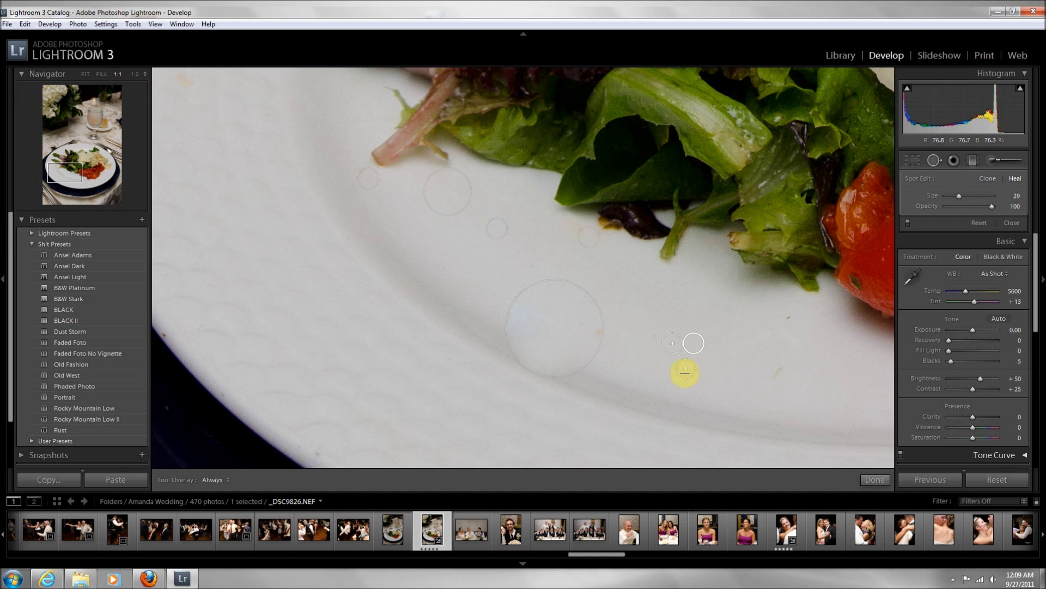
pyautogui.moveTo(684, 373); pyautogui.dragTo(787, 400)
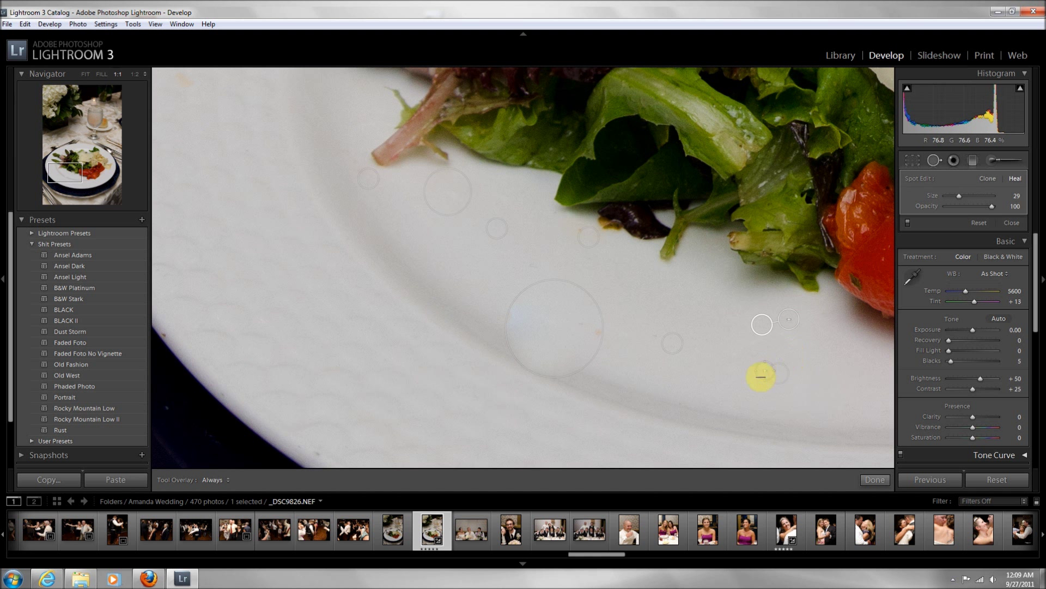
pyautogui.moveTo(761, 378); pyautogui.dragTo(213, 166)
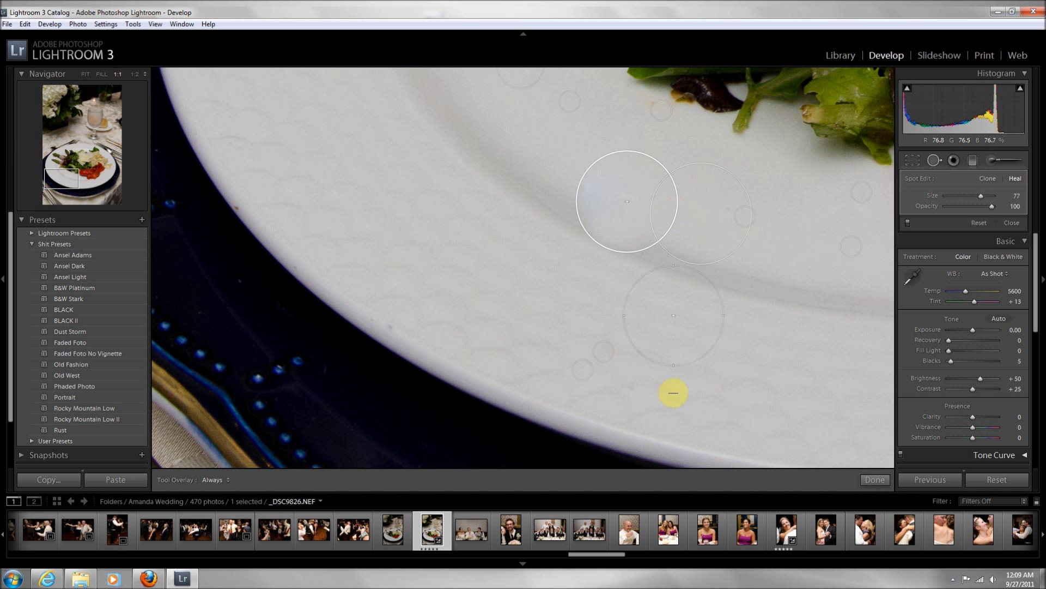
# Heal the pale bluish blotch on the plate rim with a large spot sampled from clean plate.
pyautogui.moveTo(673, 394); pyautogui.dragTo(572, 189)
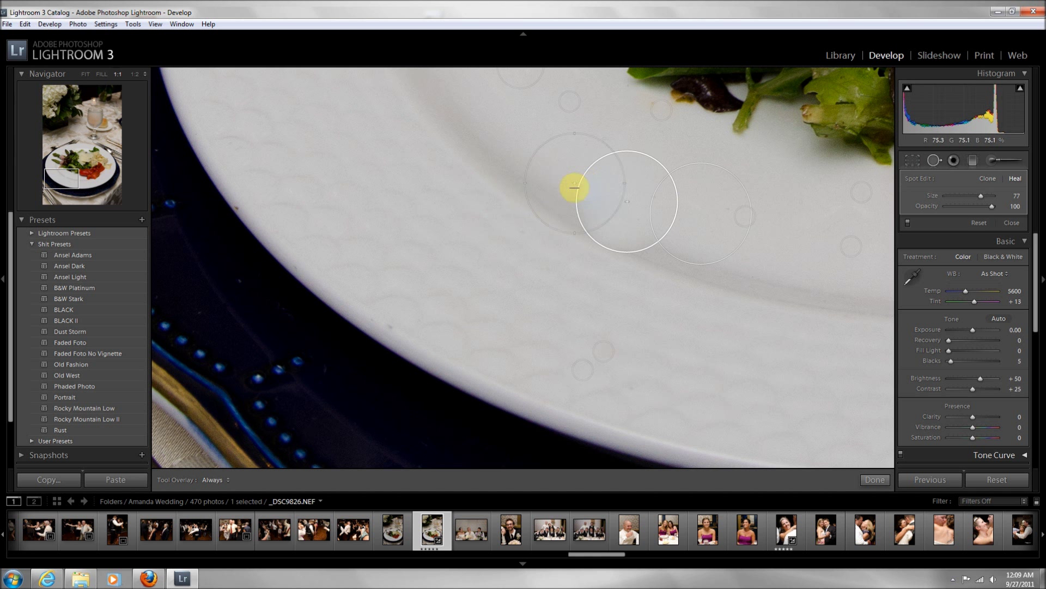
pyautogui.moveTo(572, 189); pyautogui.dragTo(676, 210)
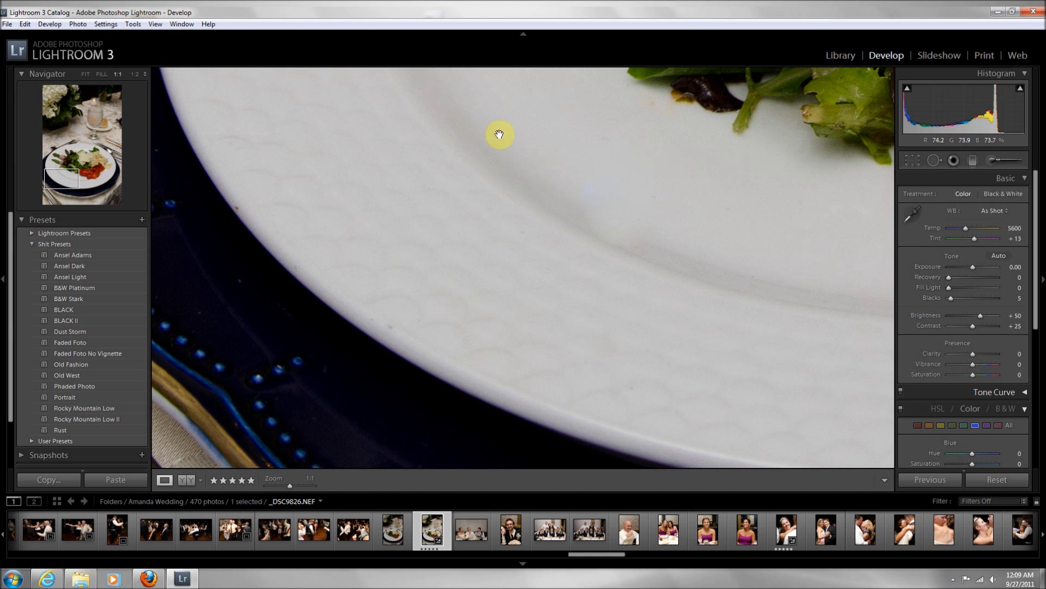
# Heal the speck on the upper-left plate and another below the dark dressing, toggling the overlay to check.
pyautogui.moveTo(499, 133); pyautogui.dragTo(481, 309)
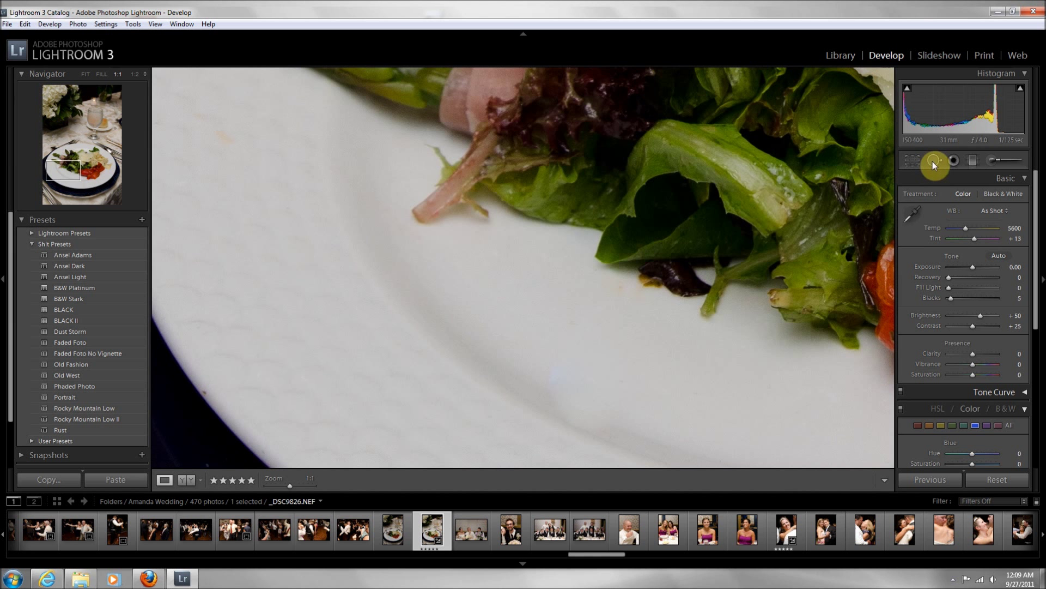
pyautogui.click(934, 160)
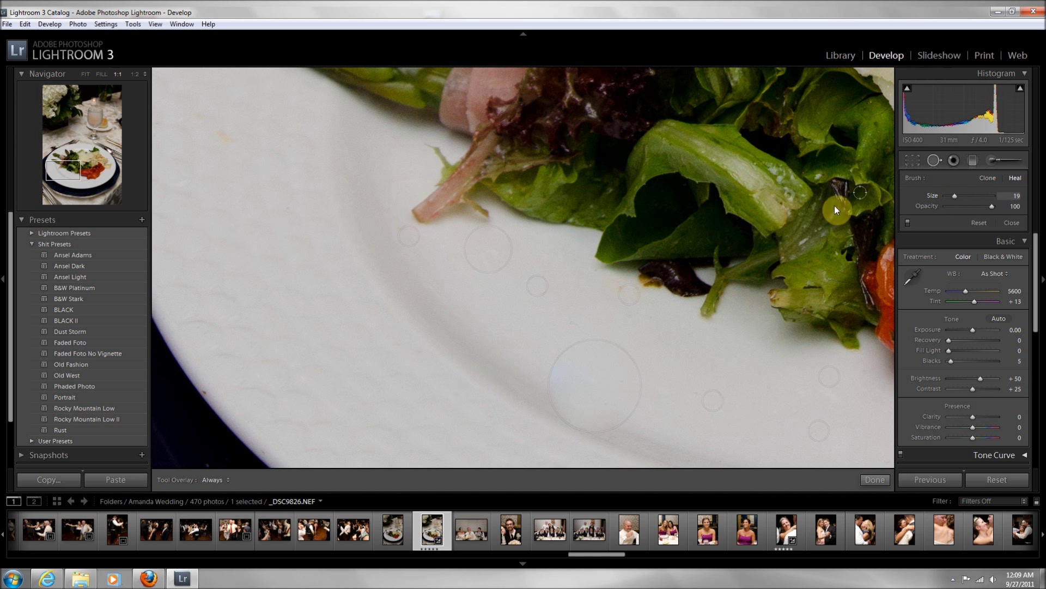
pyautogui.moveTo(965, 205)
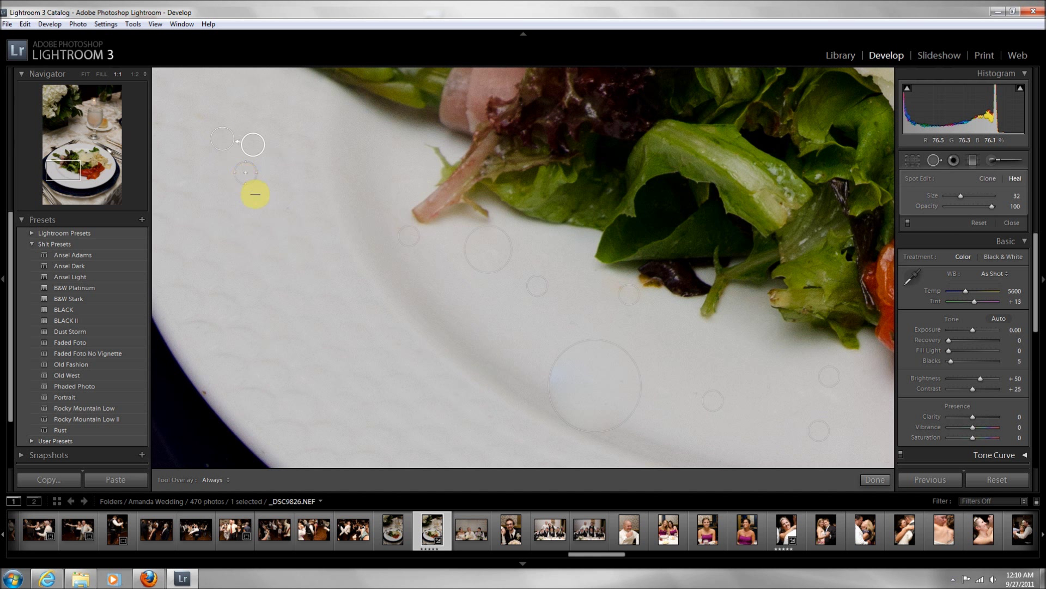
pyautogui.moveTo(254, 196); pyautogui.dragTo(218, 423)
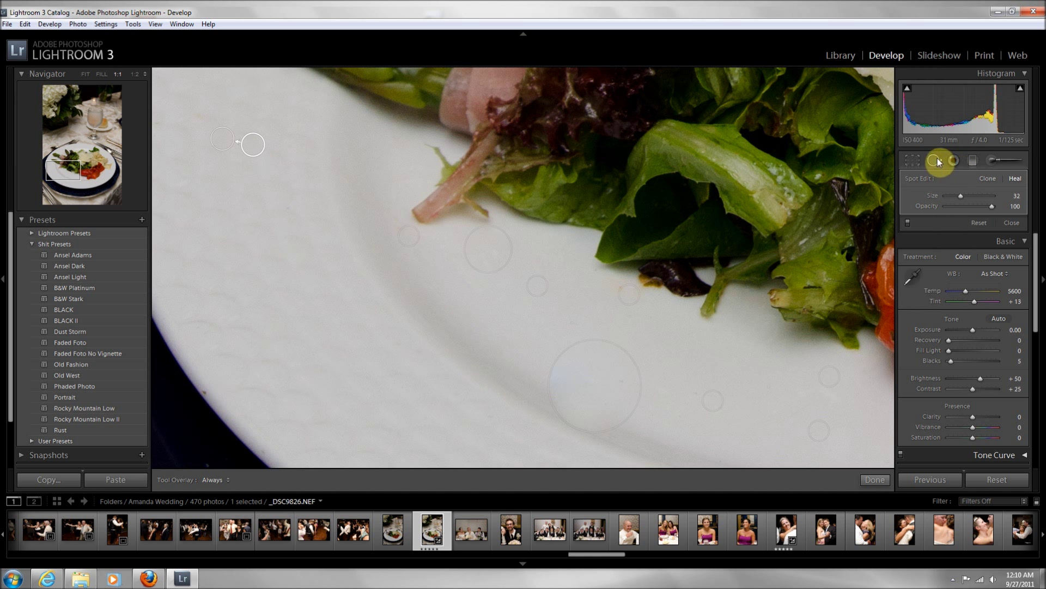
pyautogui.click(934, 160)
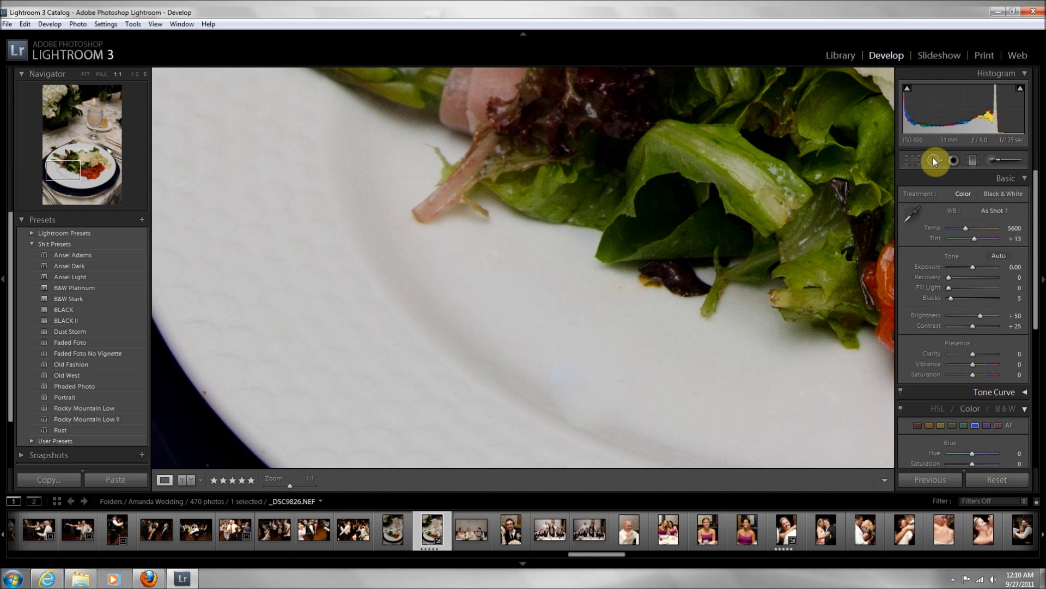
pyautogui.click(934, 160)
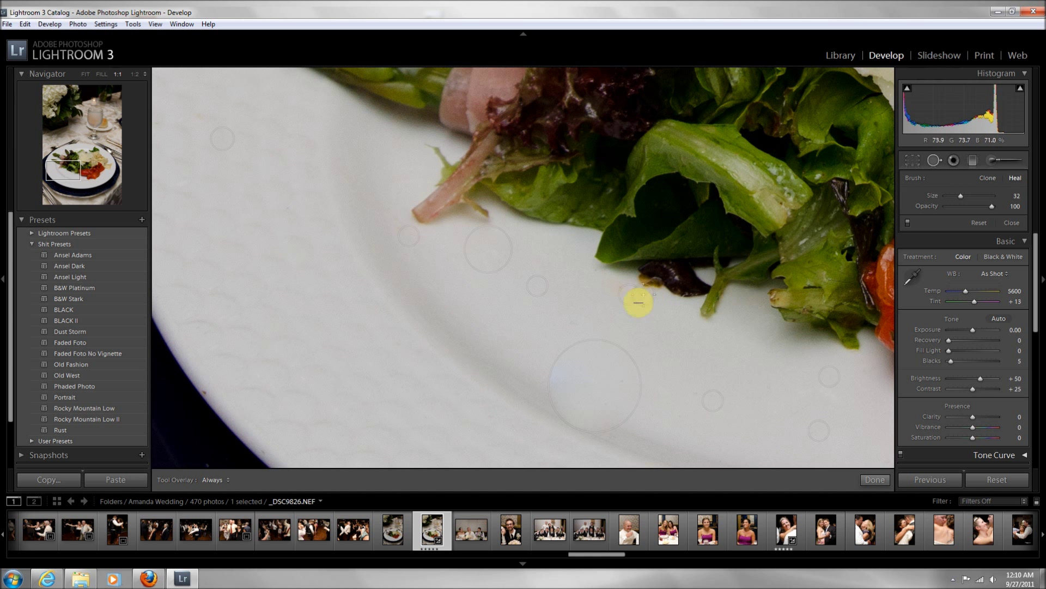
pyautogui.click(638, 300)
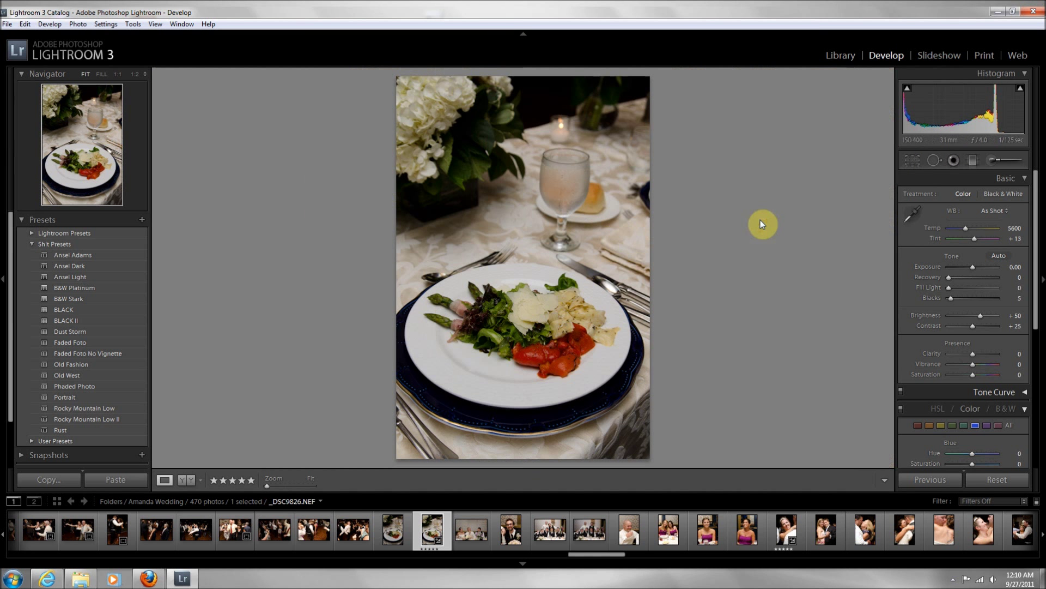
pyautogui.moveTo(240, 342)
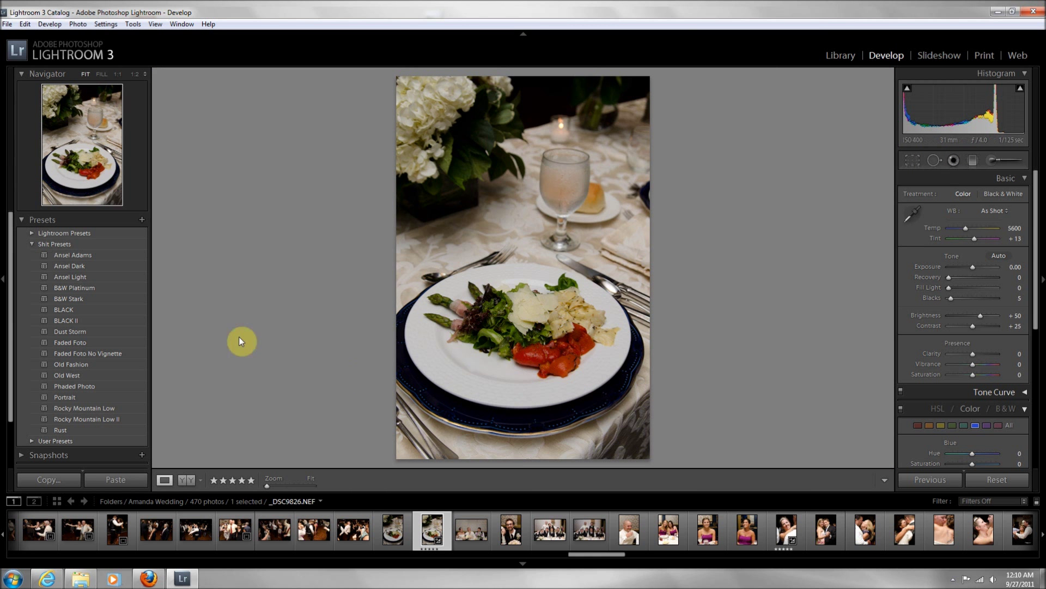
# Fit the whole dinner-plate photo in the view.
pyautogui.click(189, 480)
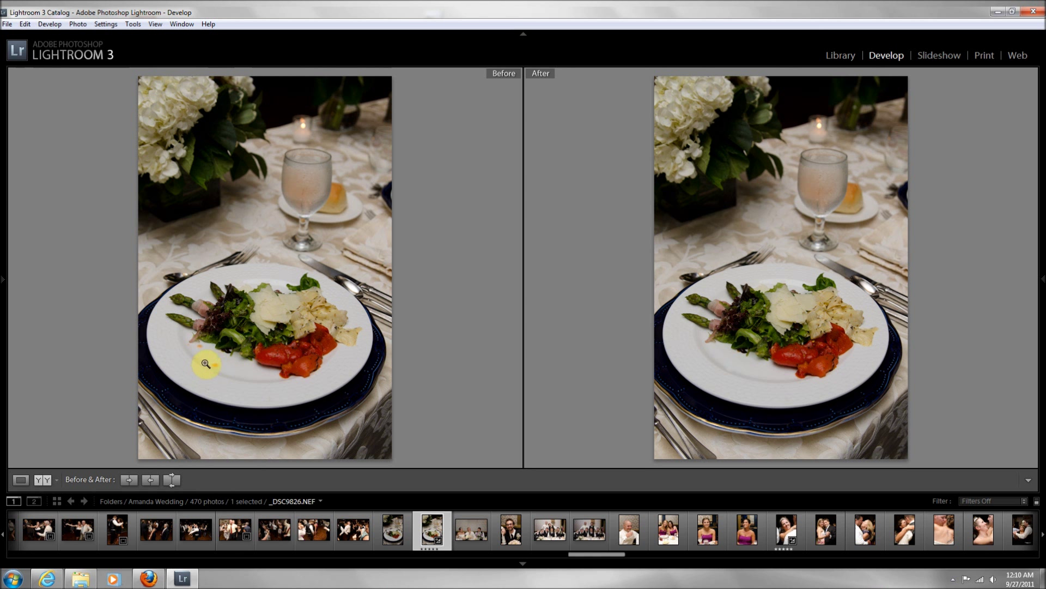
pyautogui.moveTo(208, 406)
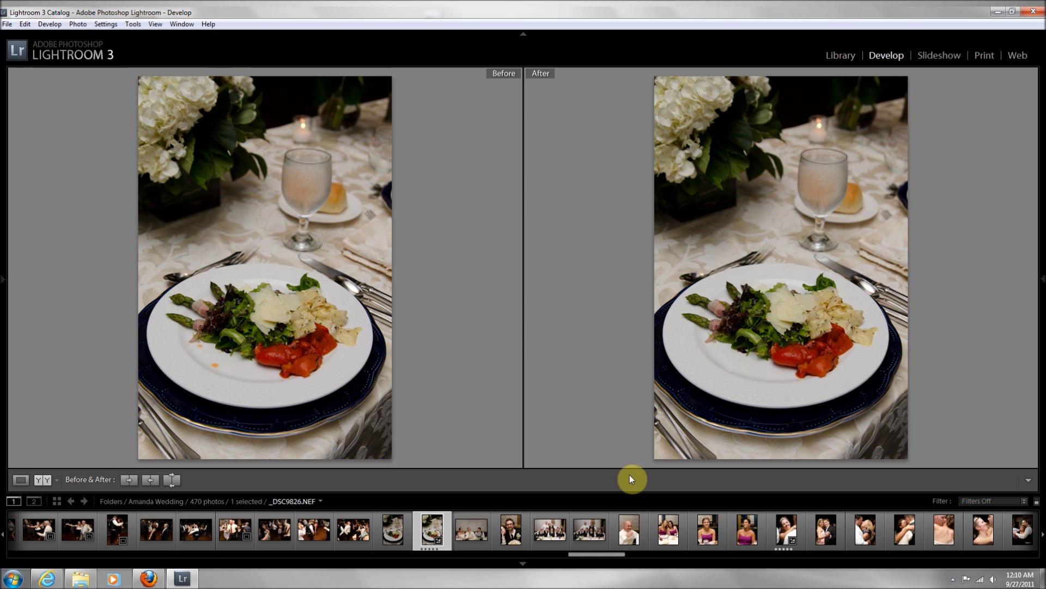
pyautogui.moveTo(737, 375)
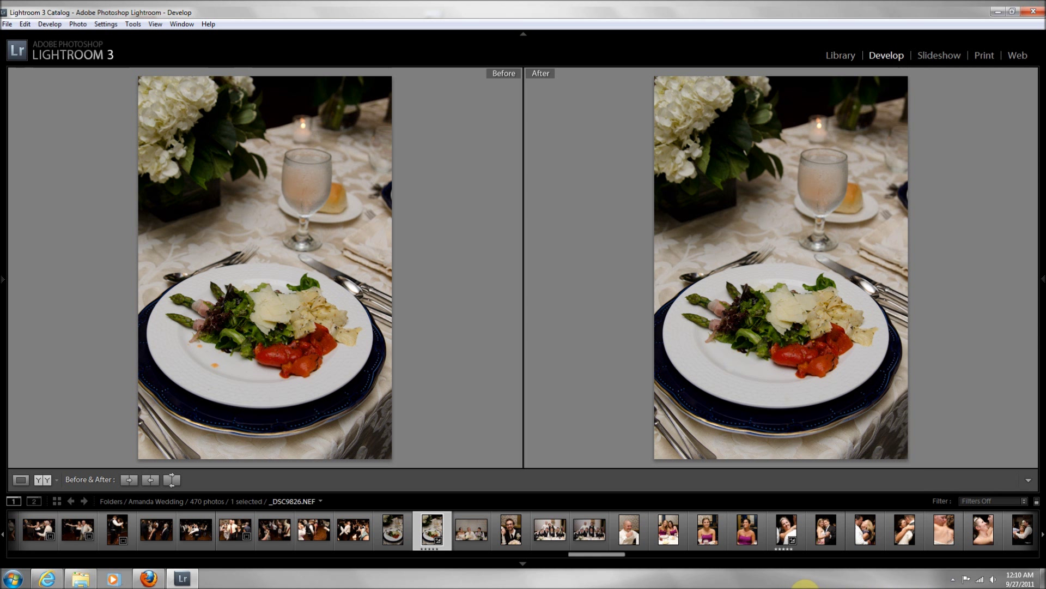
pyautogui.moveTo(947, 404)
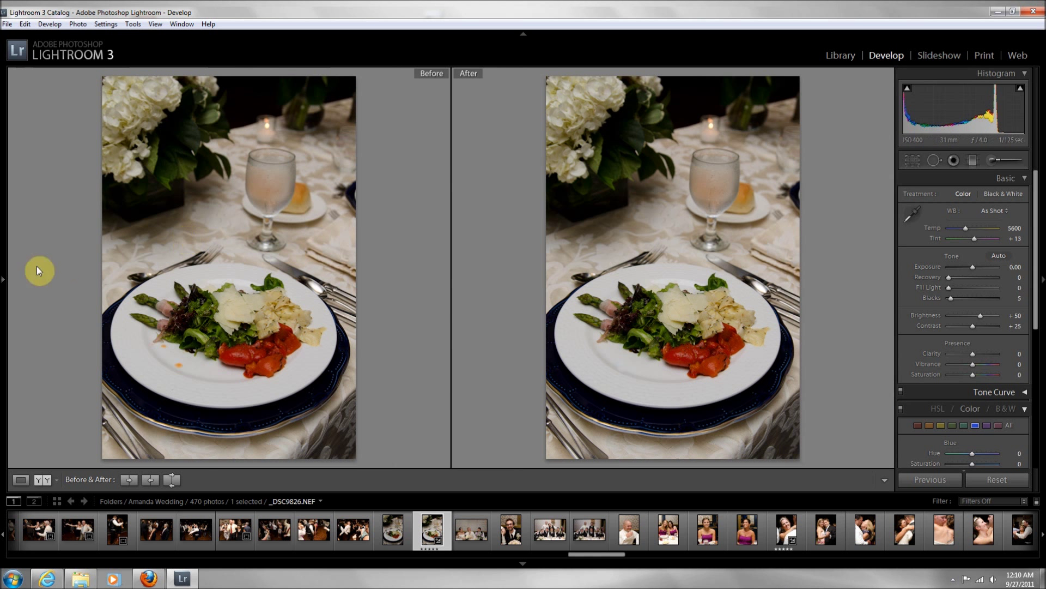
# Show the Before/After side-by-side comparison with the side panels restored.
pyautogui.click(3, 279)
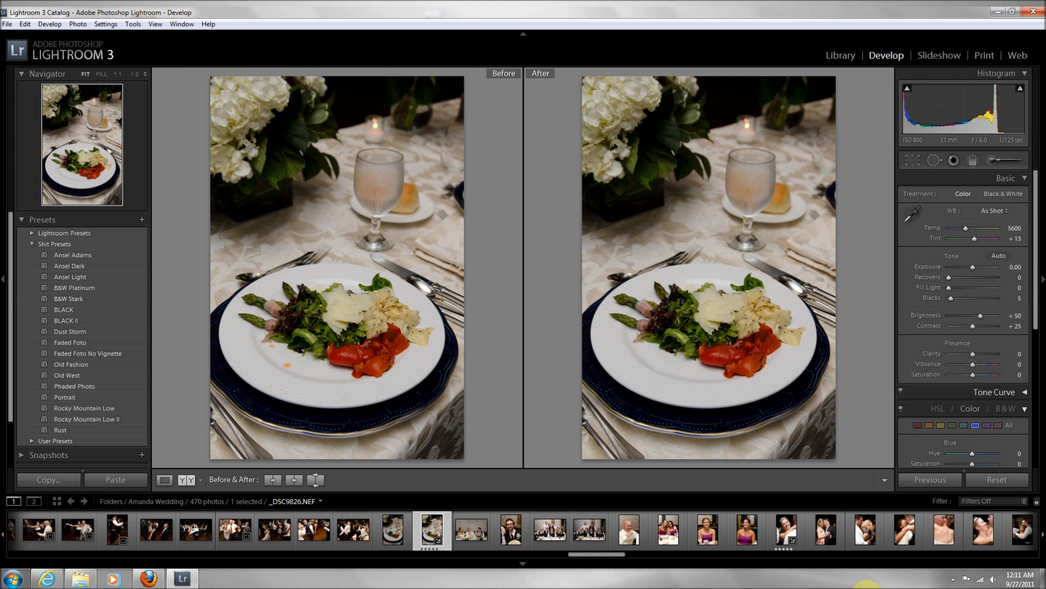
pyautogui.click(956, 579)
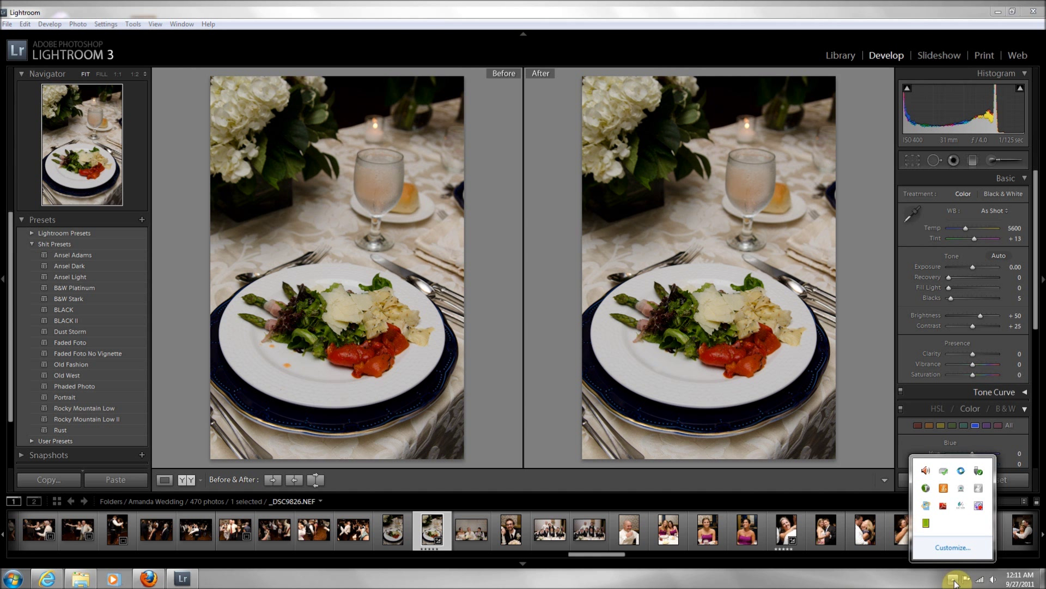
pyautogui.moveTo(979, 505)
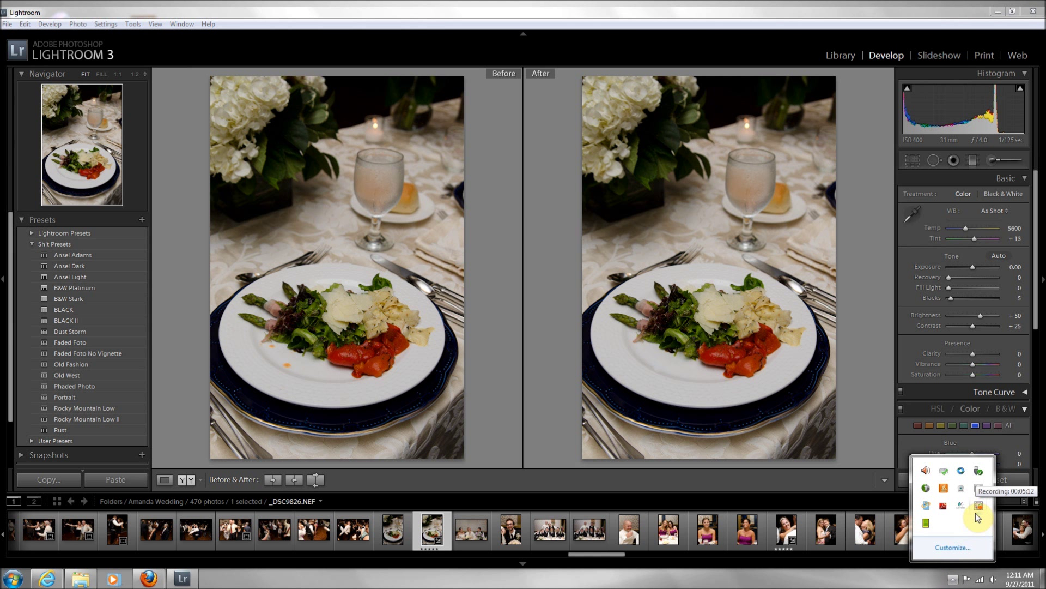